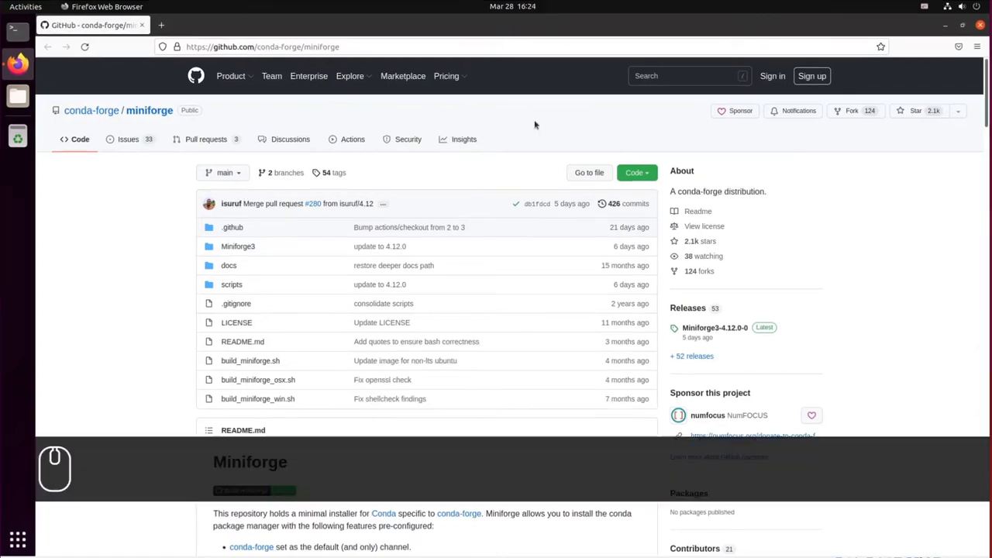
pyautogui.moveTo(552, 130)
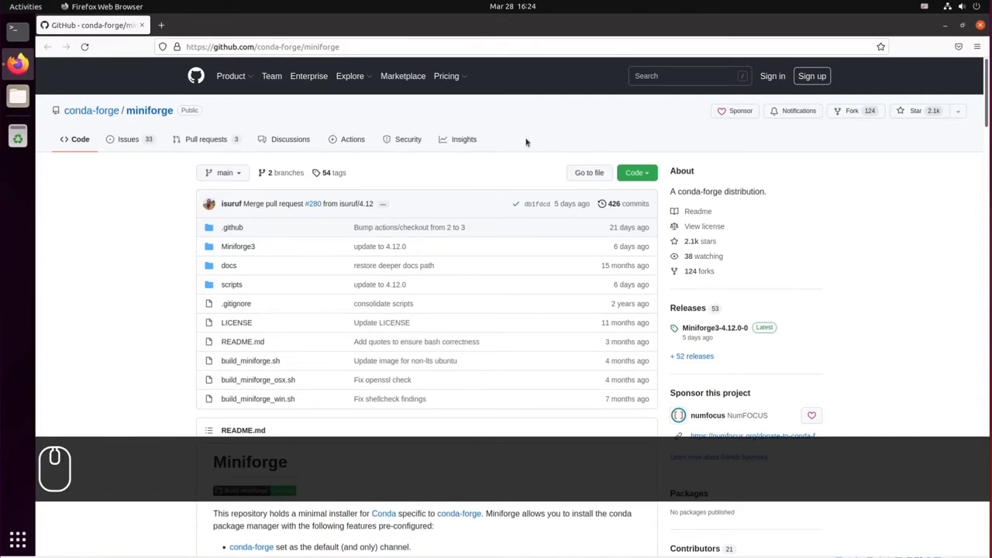
# Scroll the miniforge README down to the Mambaforge installers table.
pyautogui.scroll(-3)
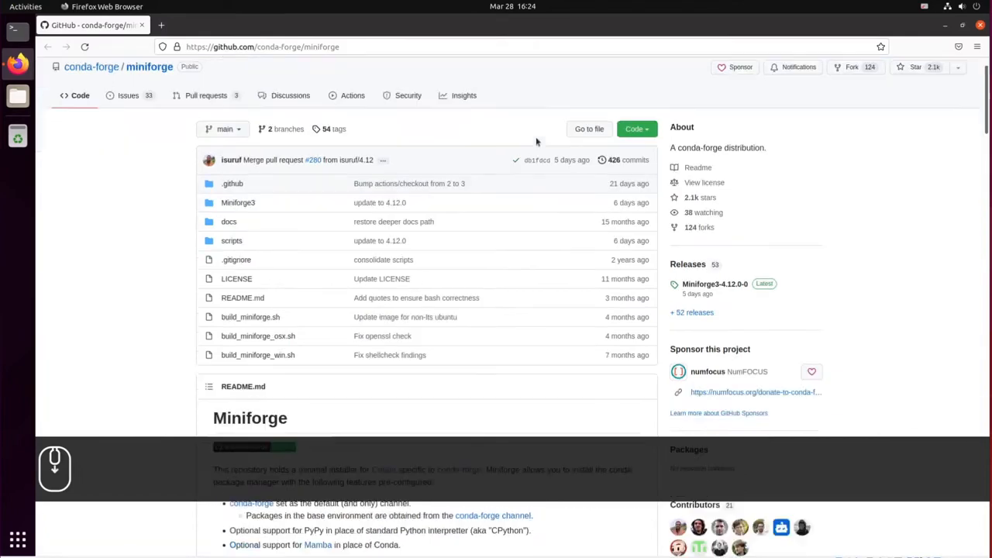
pyautogui.scroll(-3)
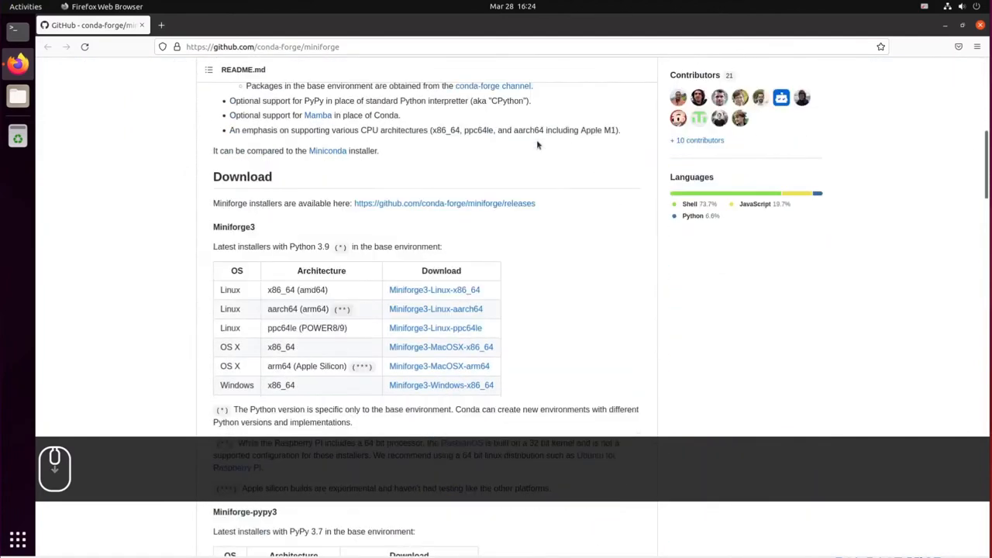
pyautogui.scroll(-3)
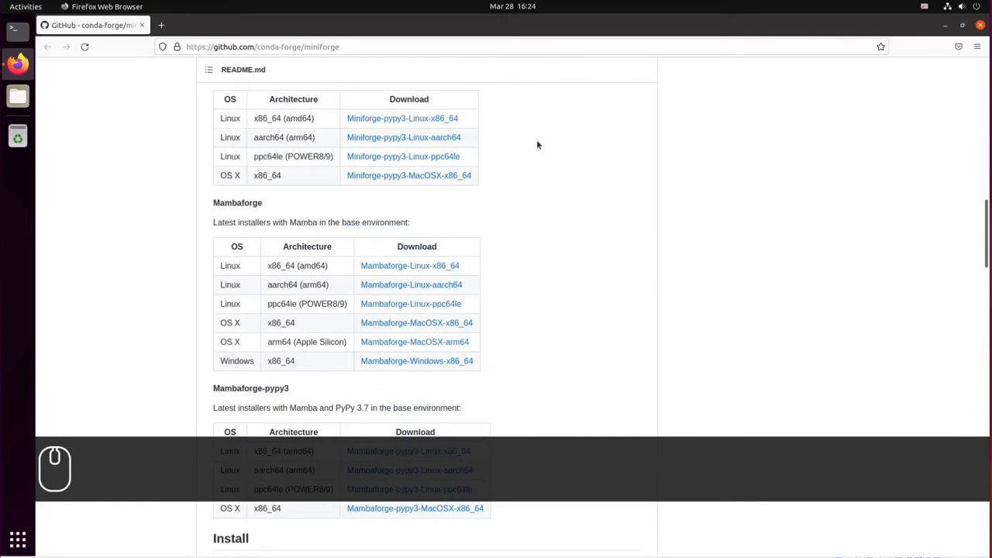
pyautogui.scroll(-3)
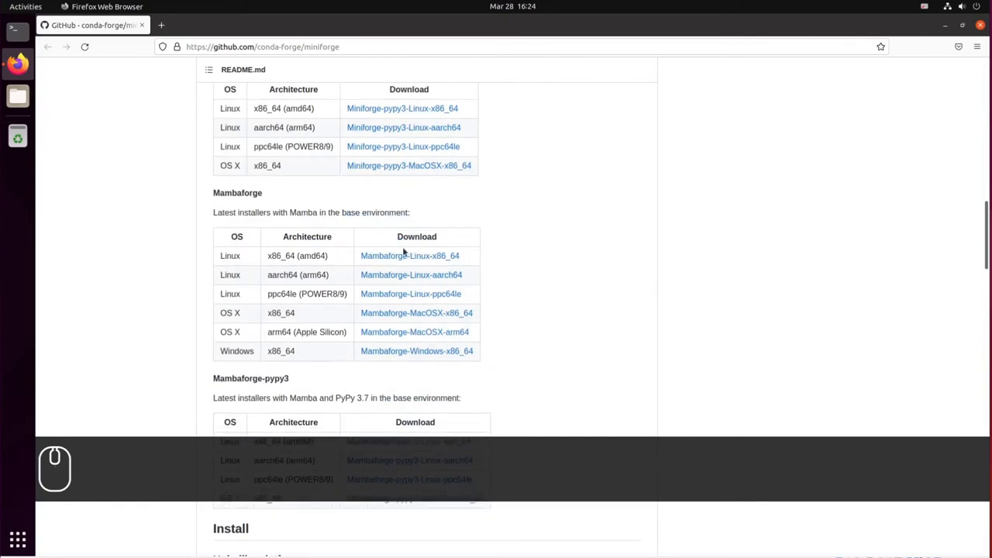
pyautogui.moveTo(409, 256)
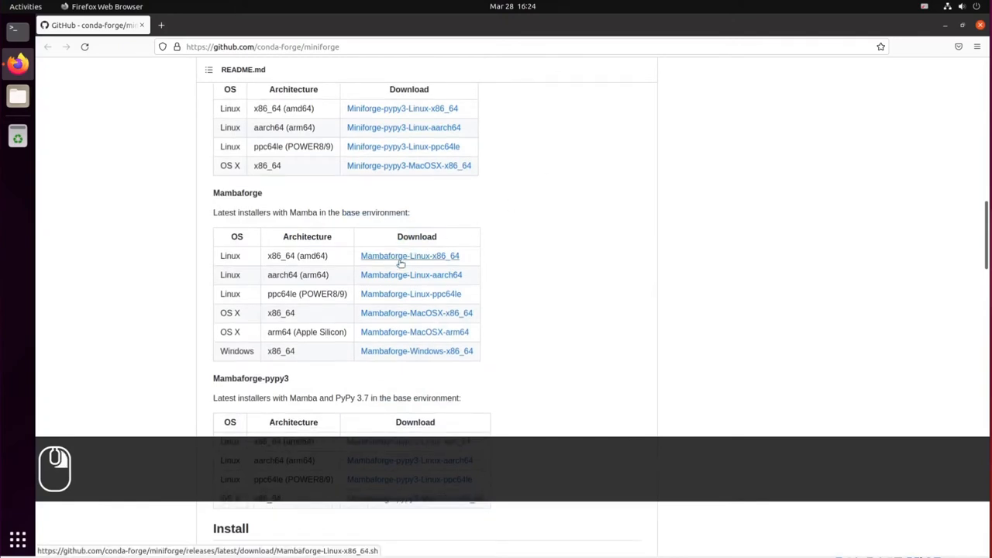
pyautogui.moveTo(446, 347)
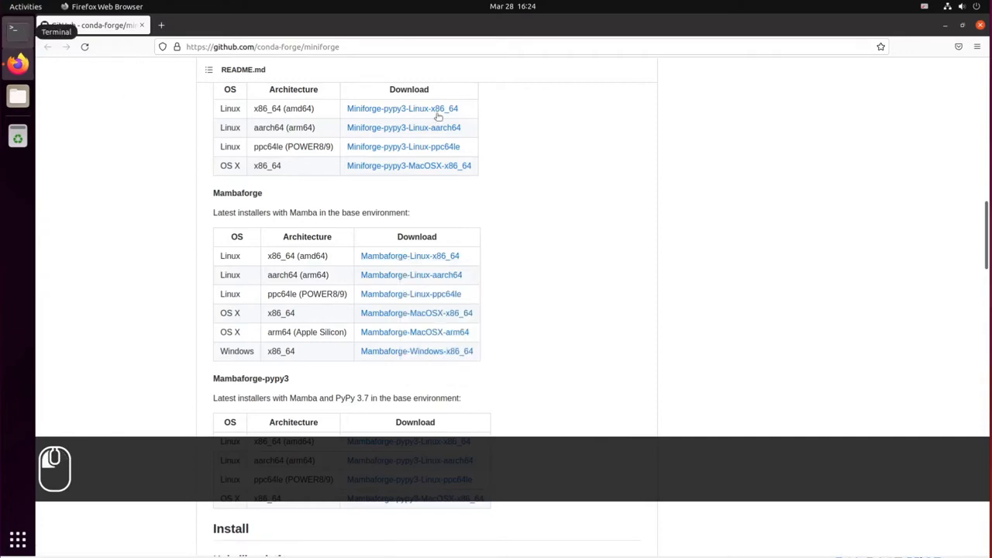
# Open a maximized Terminal and wget the Mambaforge-Linux-x86_64.sh installer.
pyautogui.click(12, 29)
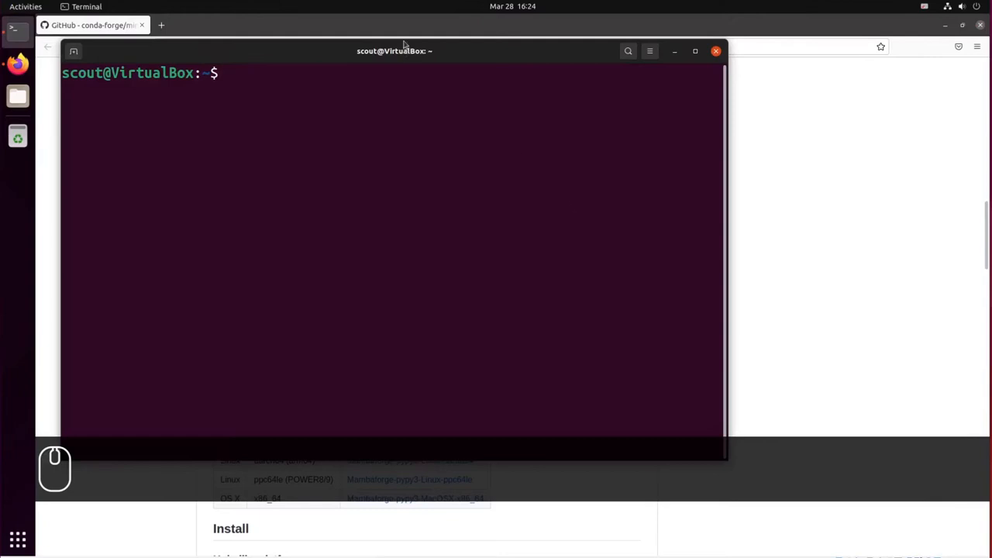
pyautogui.click(695, 50)
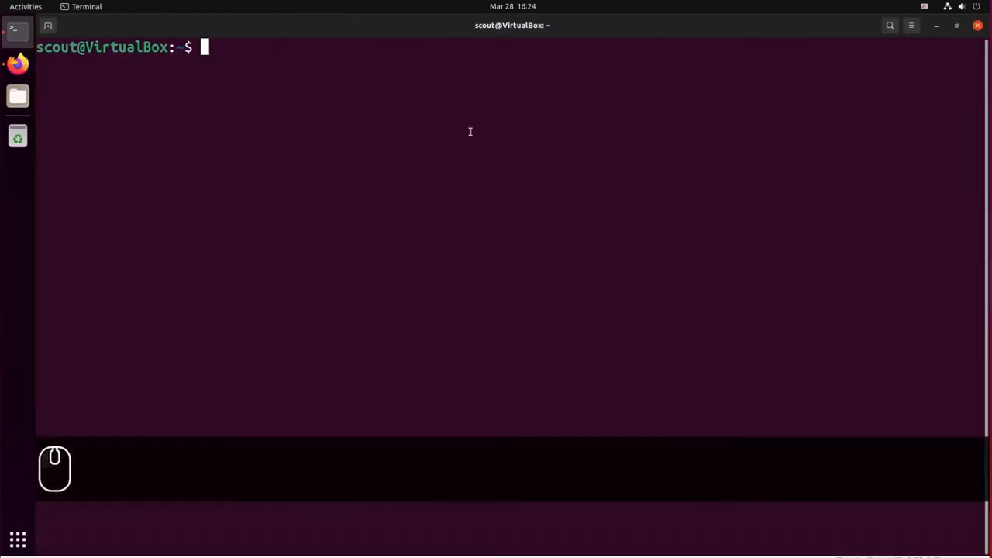
pyautogui.write('weg')
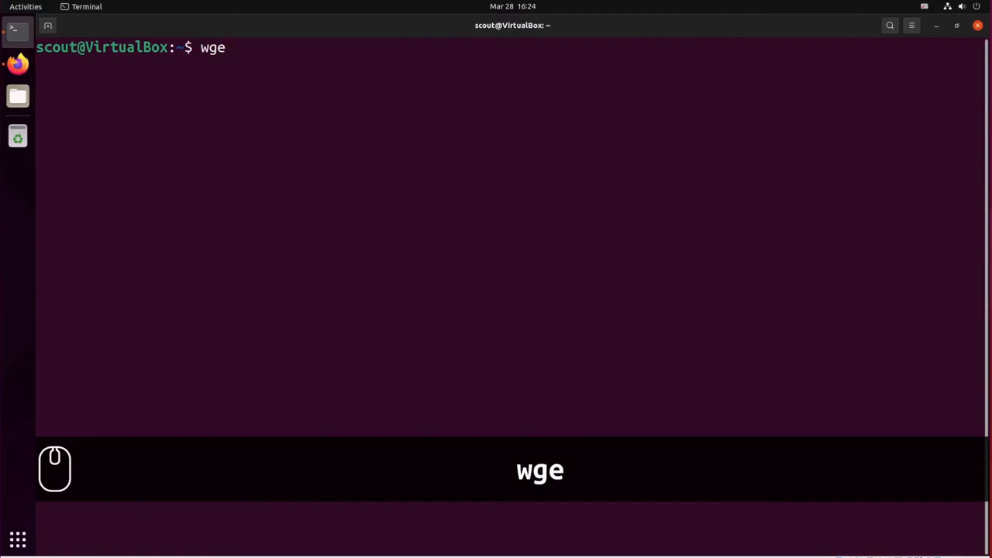
pyautogui.press('ctrl+v')
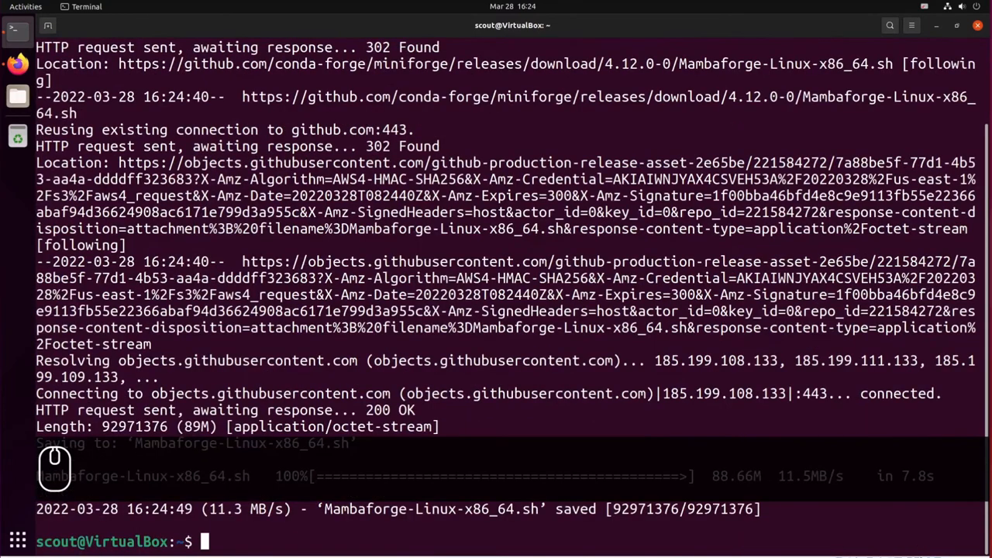
# Clear the screen, chmod a+x Mambaforge-Linux-x86_64.sh, and run ./Mambaforge-Linux-x86_64.sh.
pyautogui.press('ctrl+l')
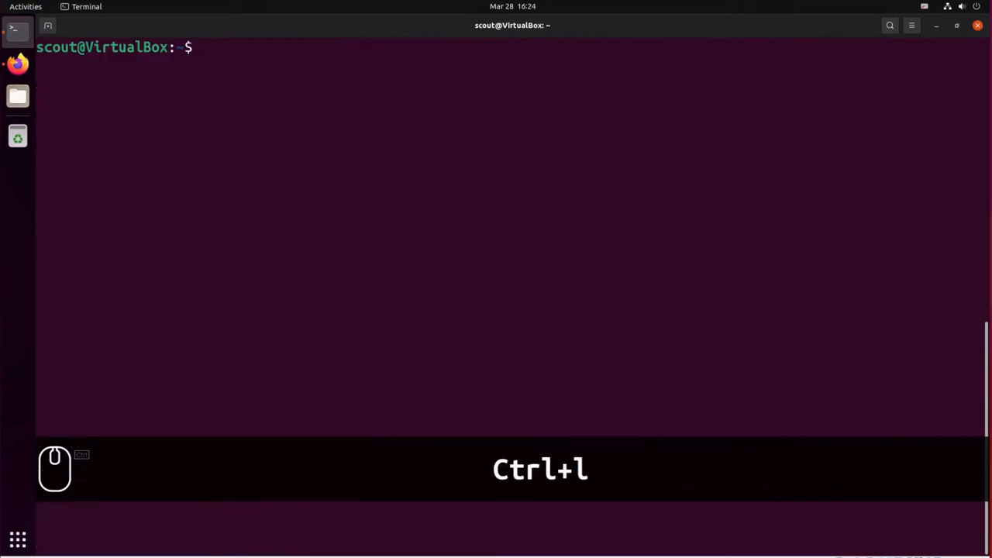
pyautogui.press('ctrl+l')
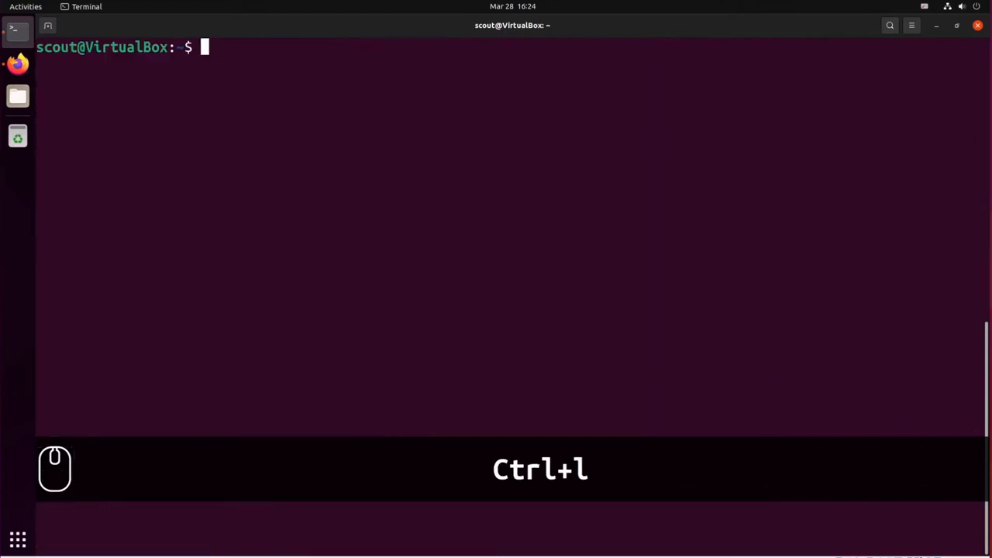
pyautogui.write('chmod a+')
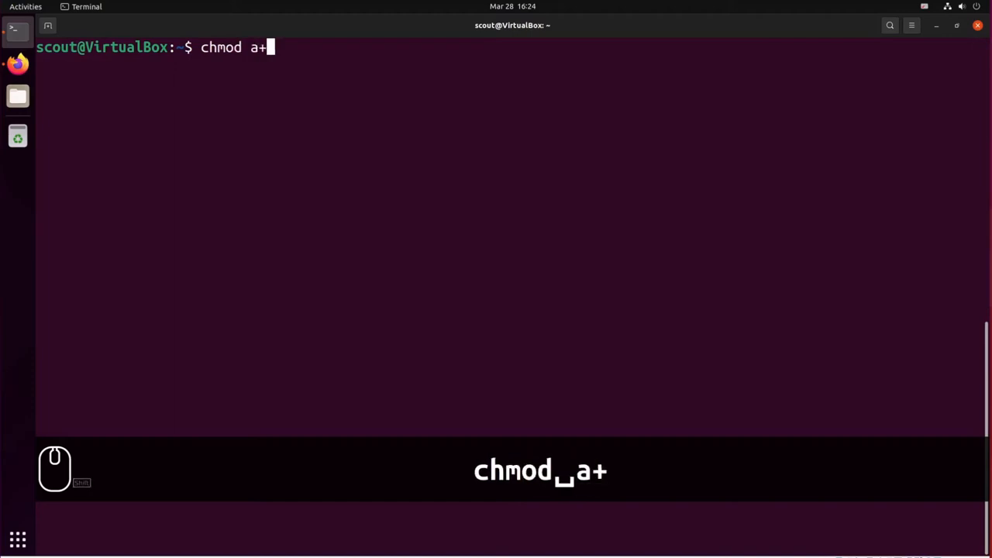
pyautogui.write('x Mambaforge-Linux-x86_64.sh')
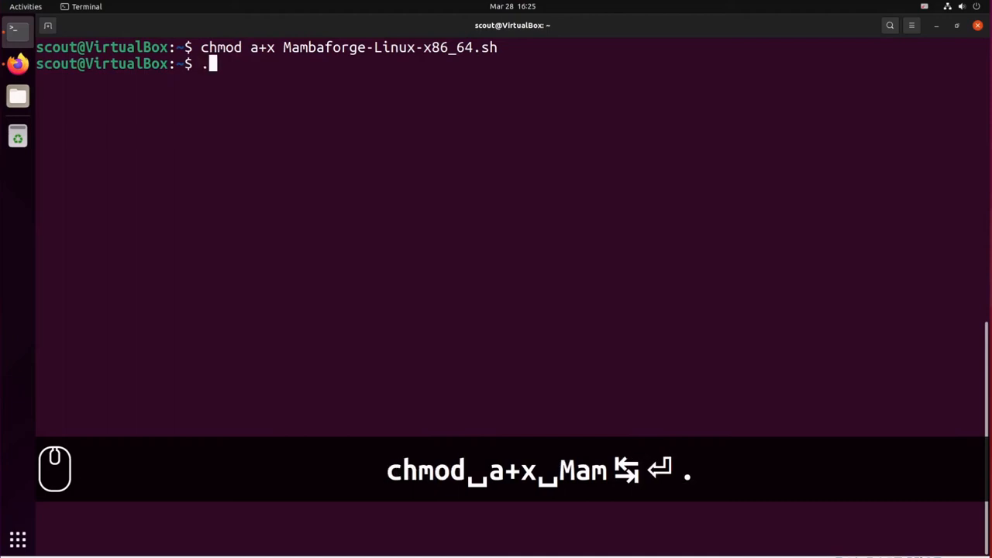
pyautogui.write('/Mam')
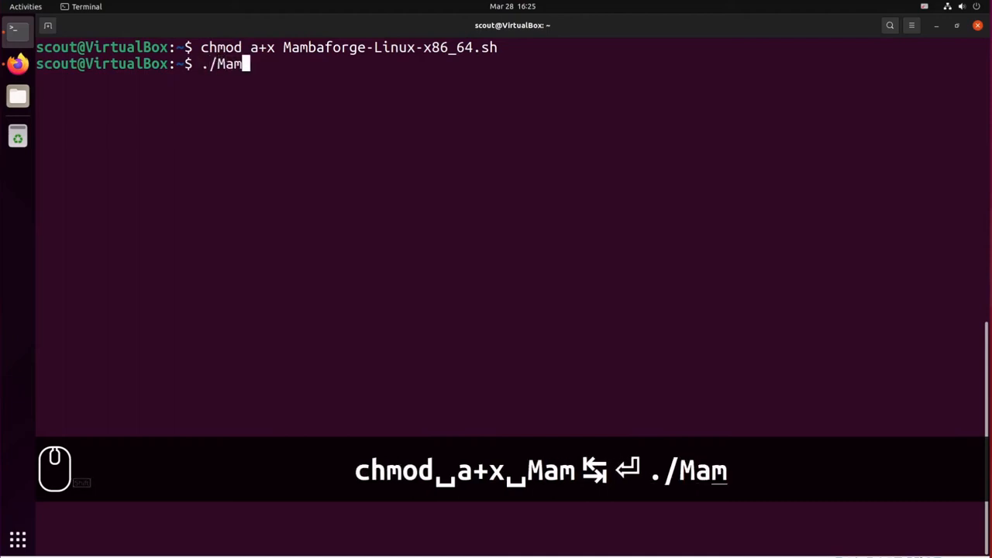
pyautogui.press('Return')
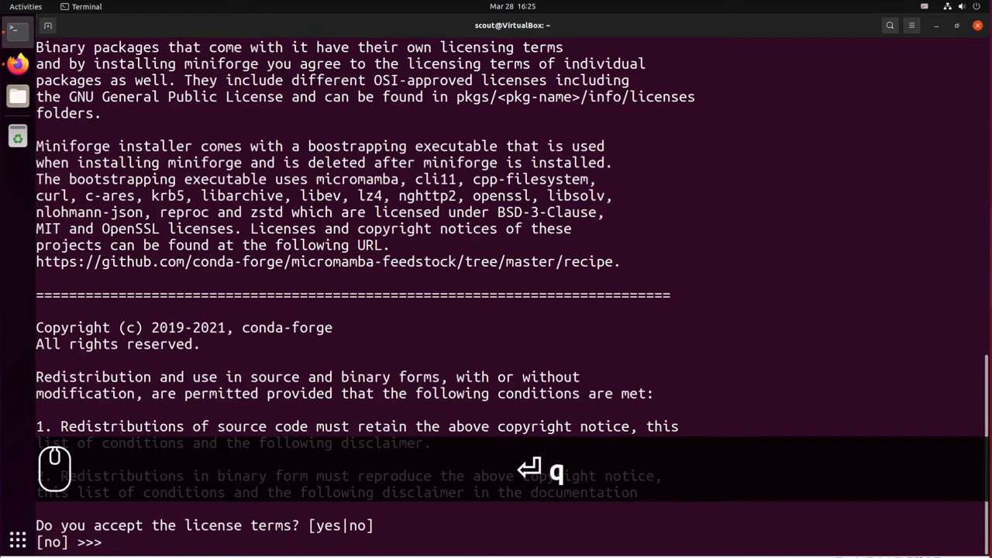
# Accept the license, keep the default install location, answer yes to conda init, and exit.
pyautogui.write('yes')
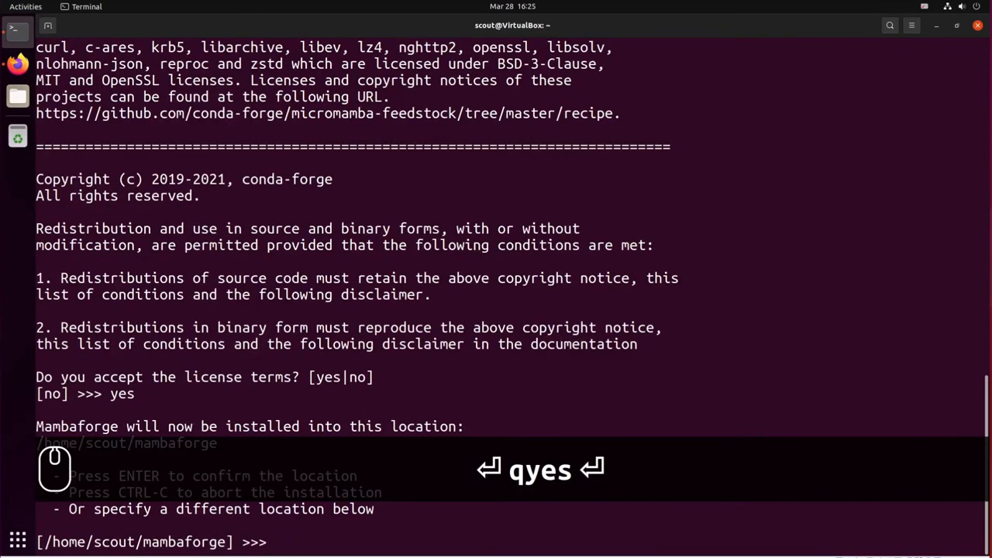
pyautogui.press('Return')
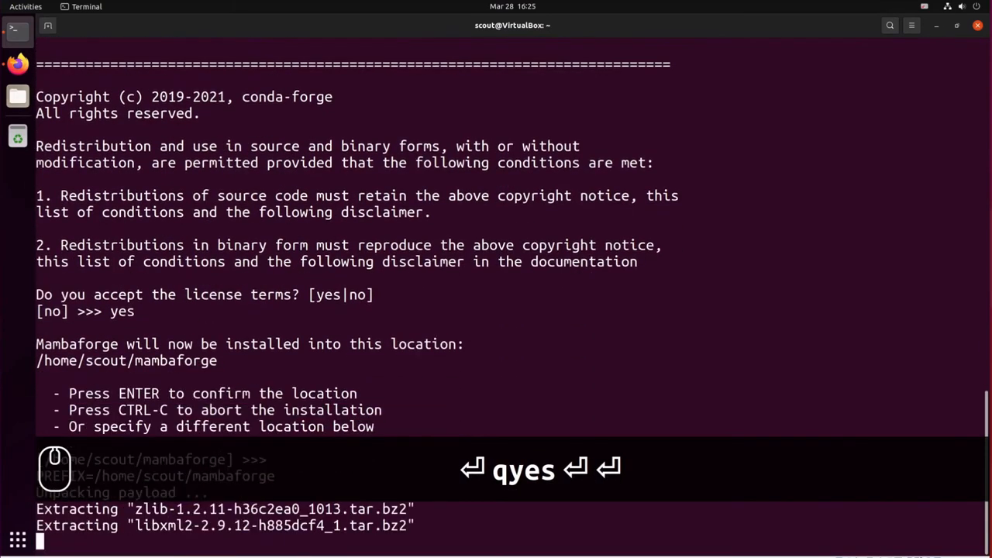
pyautogui.press('Return')
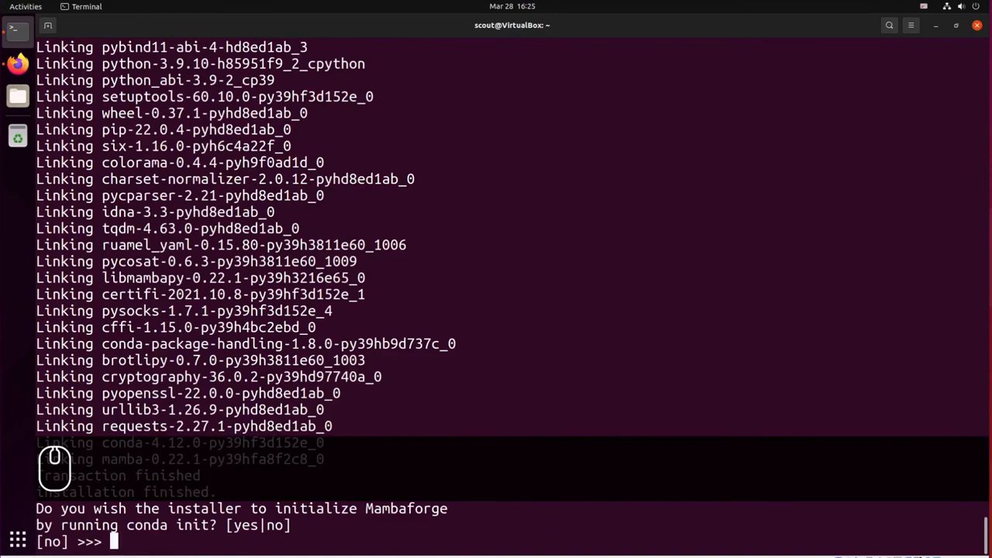
pyautogui.write('yes')
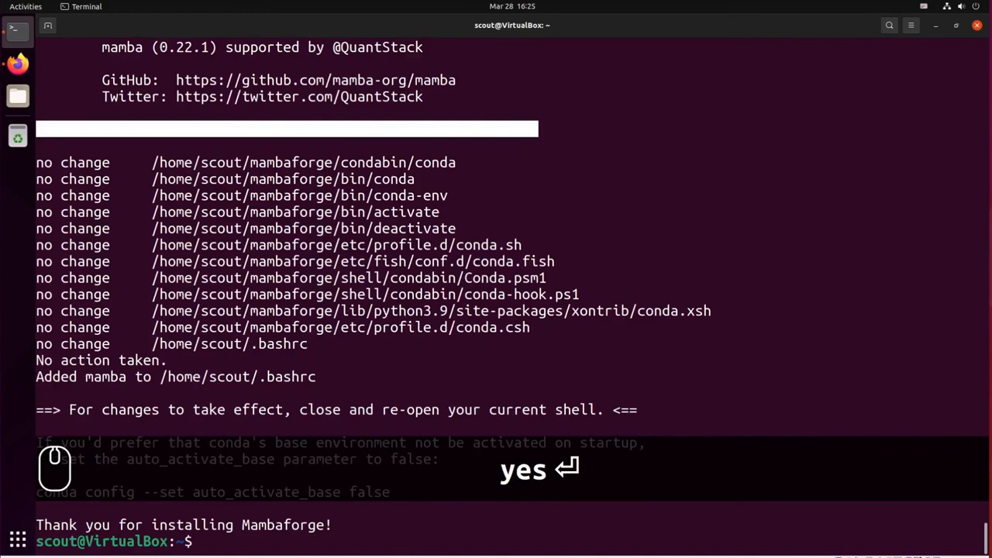
pyautogui.write('e')
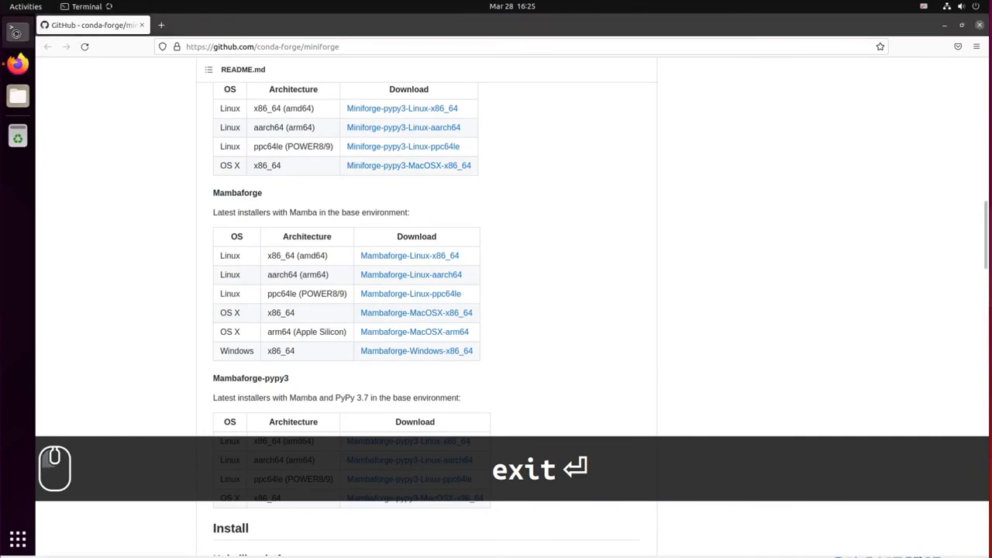
# Open a new maximized Terminal showing (base) and type mamba --version.
pyautogui.click(11, 31)
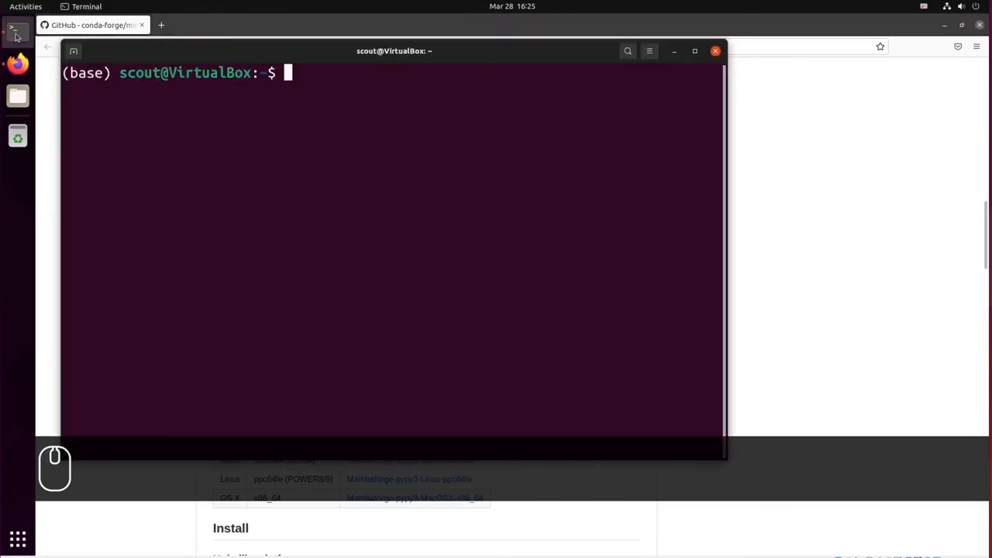
pyautogui.click(694, 51)
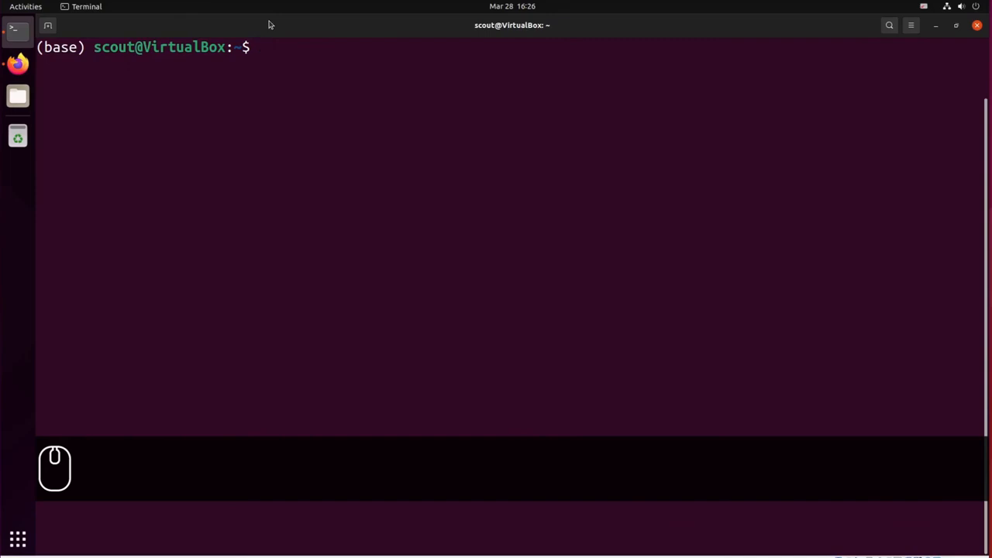
pyautogui.write('m')
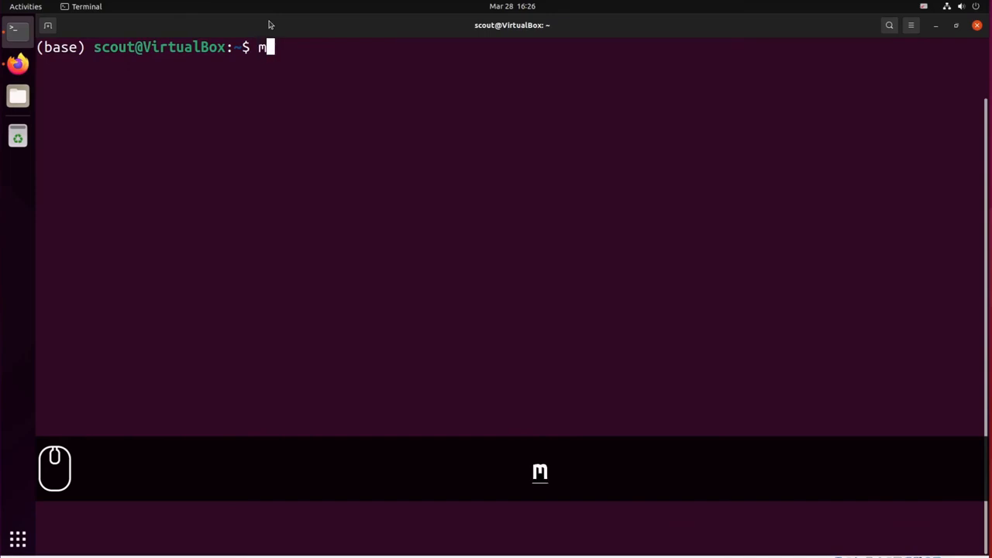
pyautogui.write('amba --v')
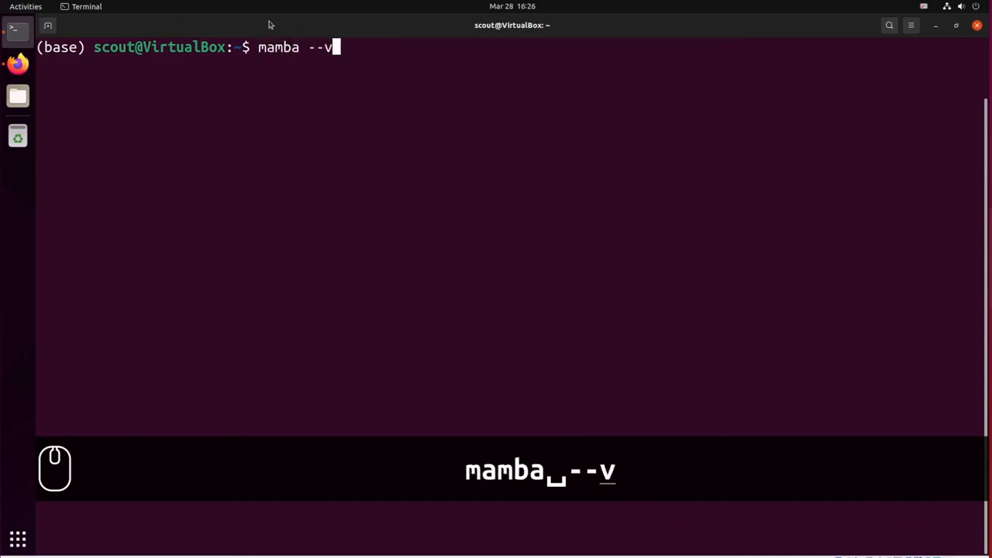